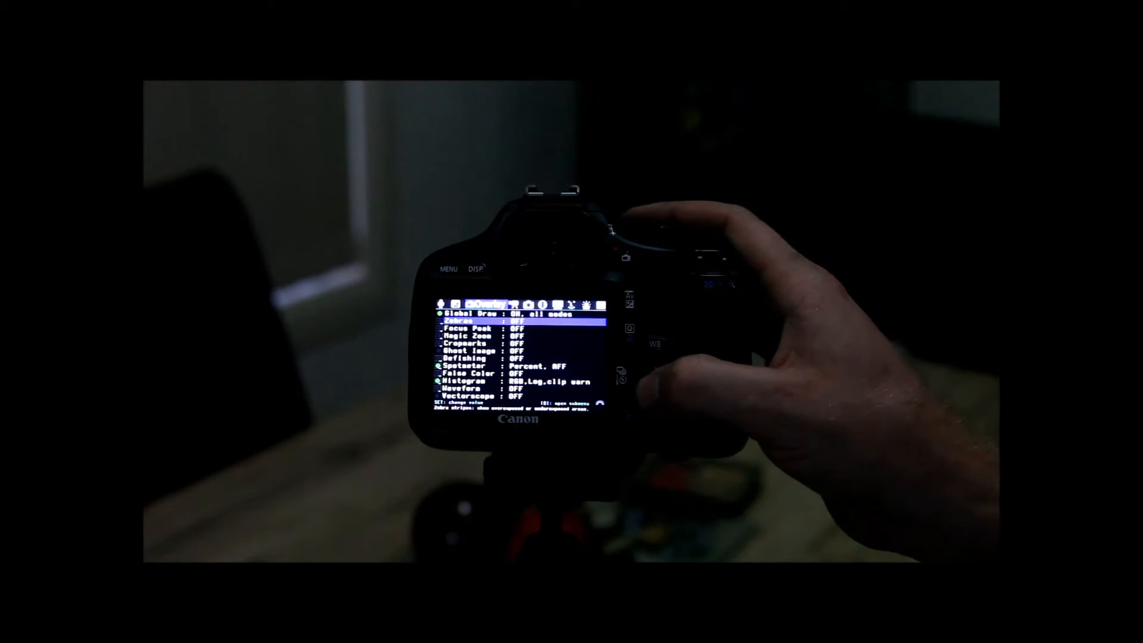
- Move the Overlay menu highlight from Zebras to Focus Peak, showing its focused-edge description
{"action": "key", "text": "Down"}
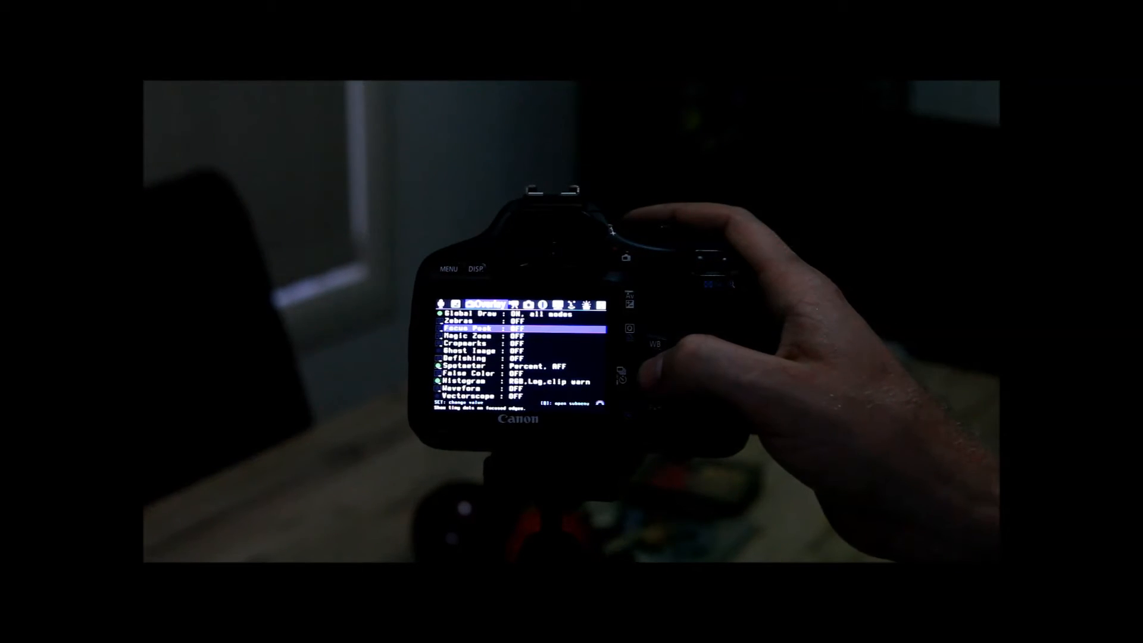